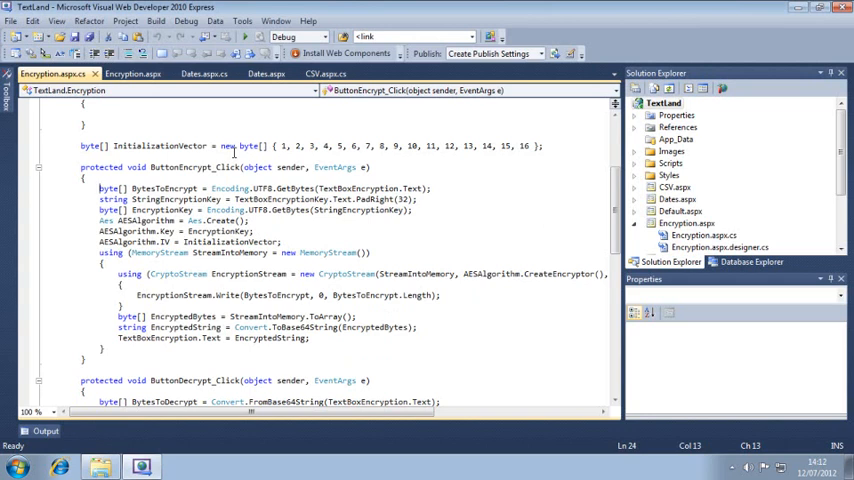
- Add EncryptionLibrary\EncryptionLibrary\EncryptionLibrary.csproj to the TextLand solution as an existing project
click(11, 20)
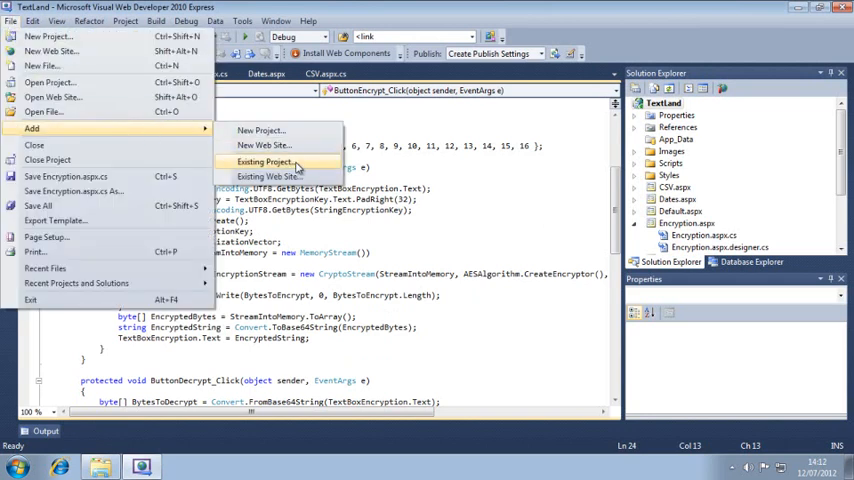
click(264, 162)
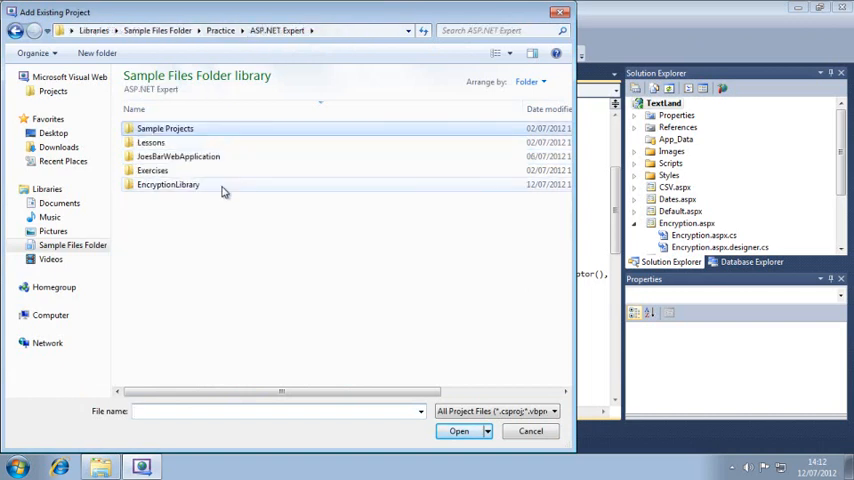
double_click(168, 185)
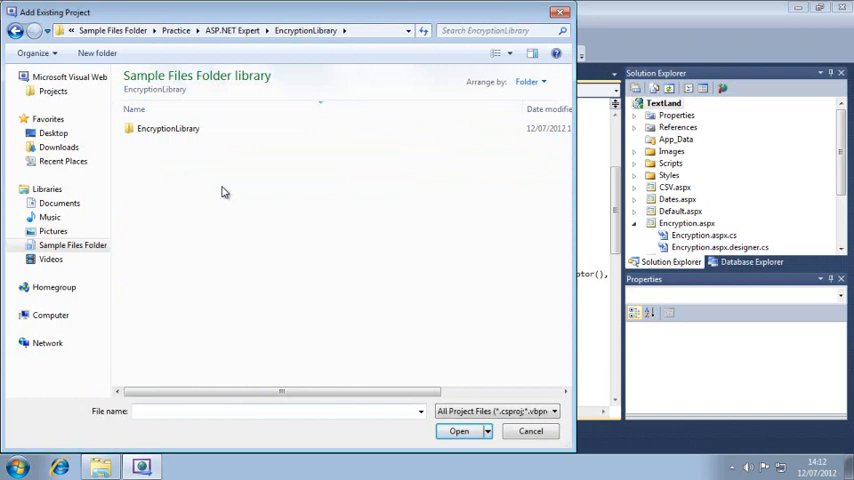
double_click(167, 128)
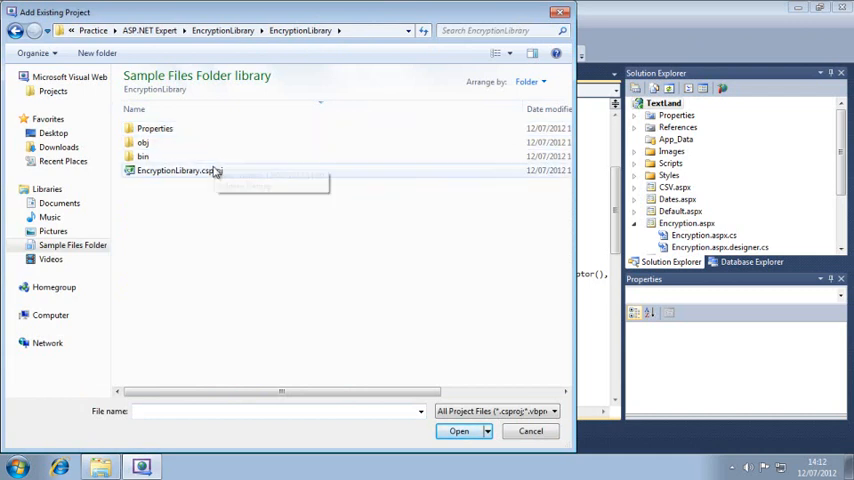
click(178, 171)
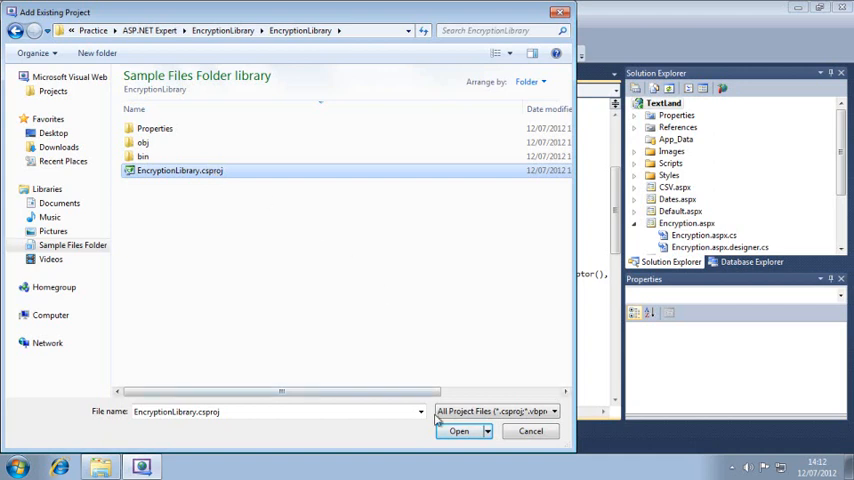
click(458, 431)
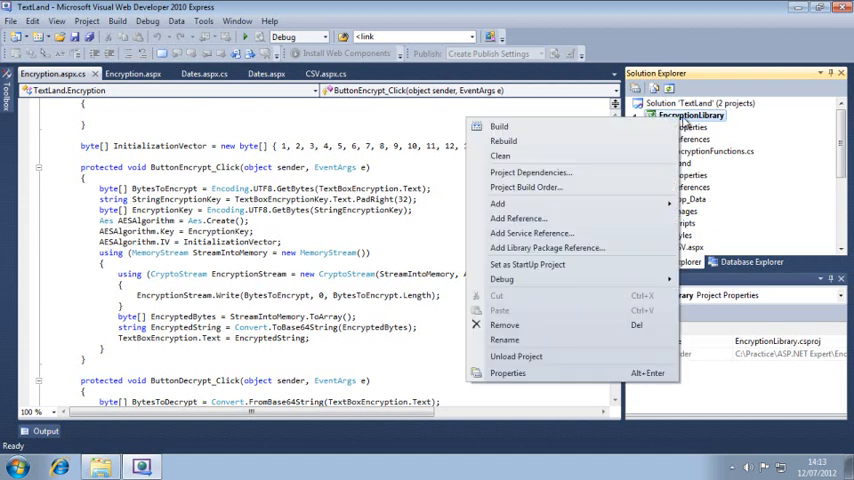
mouse_move(500, 126)
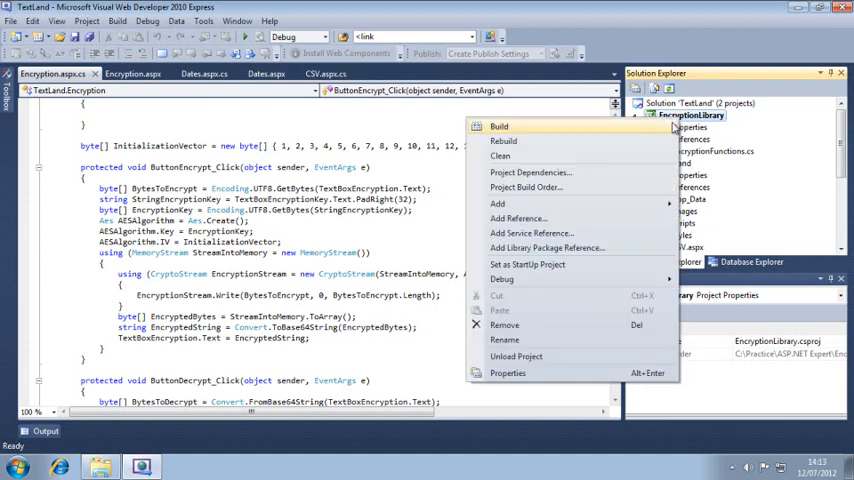
- Build the EncryptionLibrary project to produce EncryptionLibrary.dll
click(499, 126)
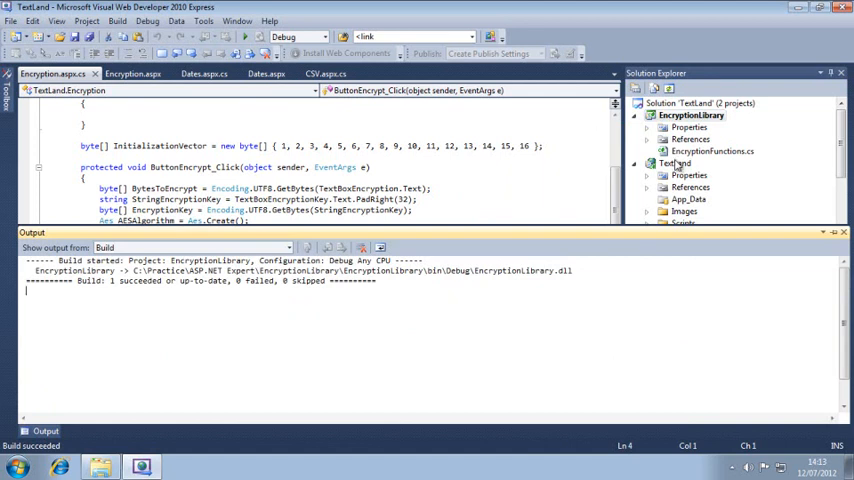
- Open the Add Reference dialog for the TextLand project
right_click(680, 163)
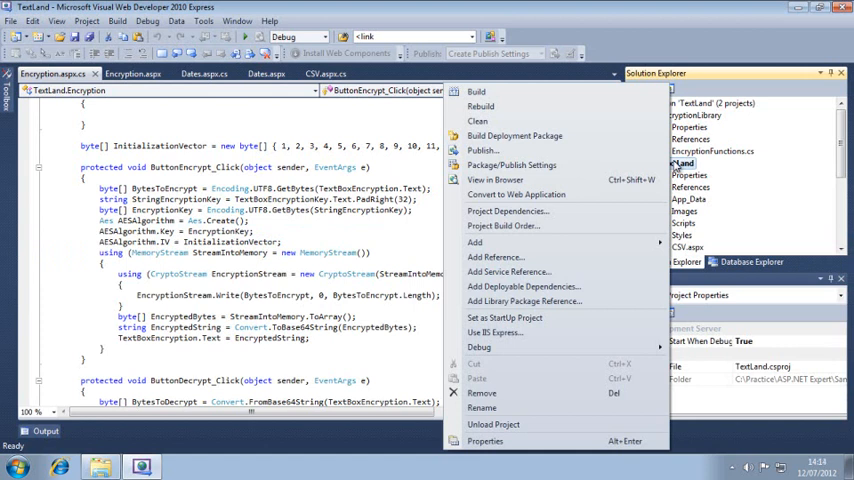
click(527, 256)
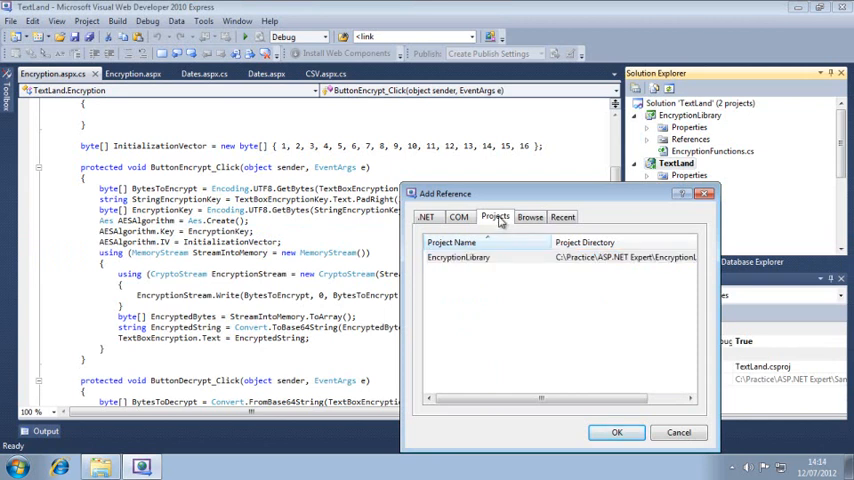
mouse_move(556, 197)
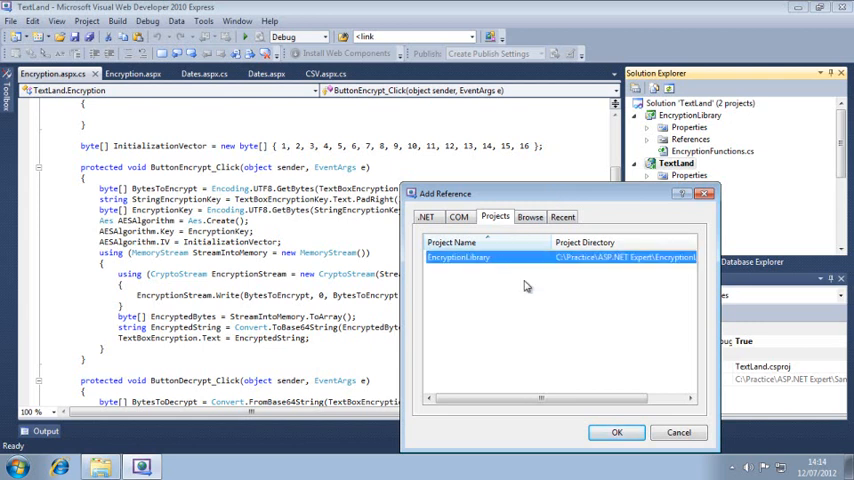
mouse_move(565, 337)
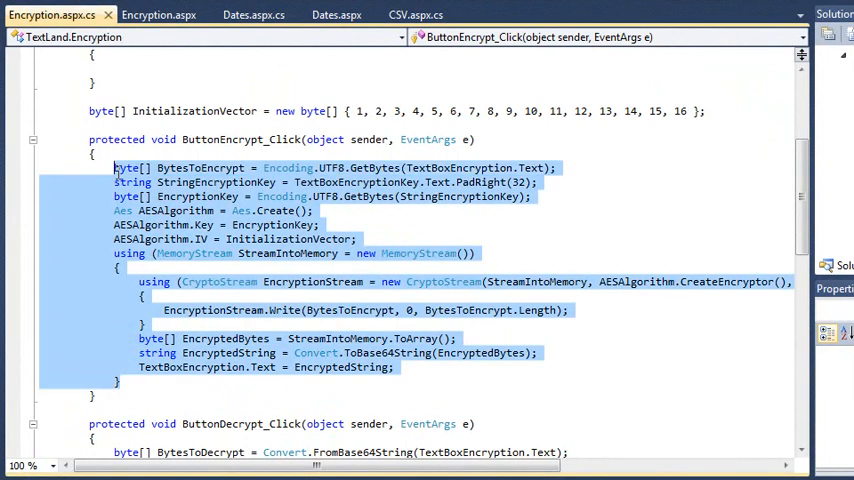
mouse_move(430, 433)
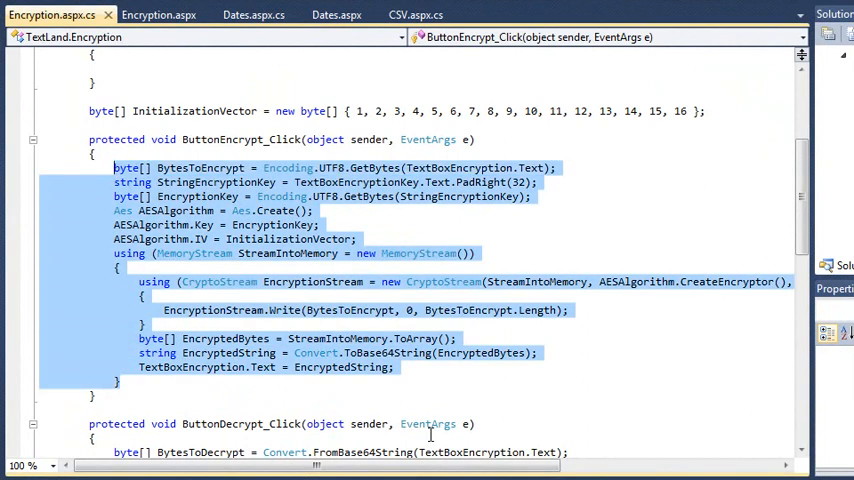
- Delete the old ButtonEncrypt_Click body and declare StringEncryptionKey and its UTF8 EncryptionKey bytes
key(Delete)
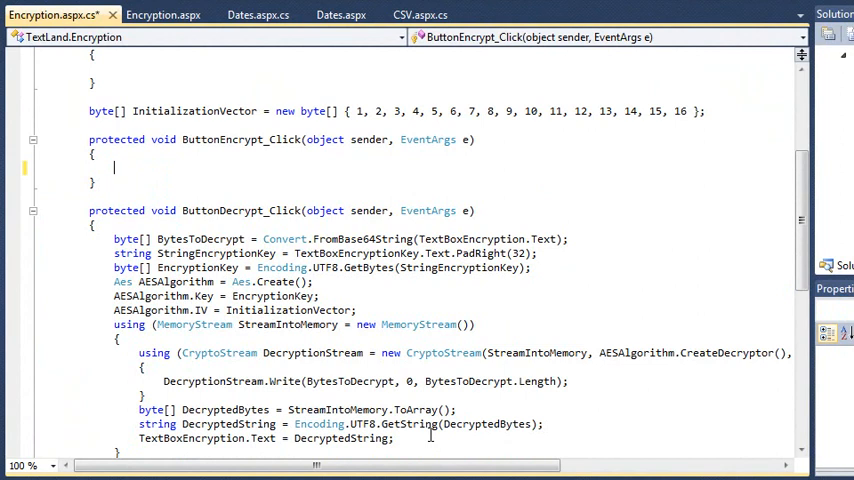
text(s)
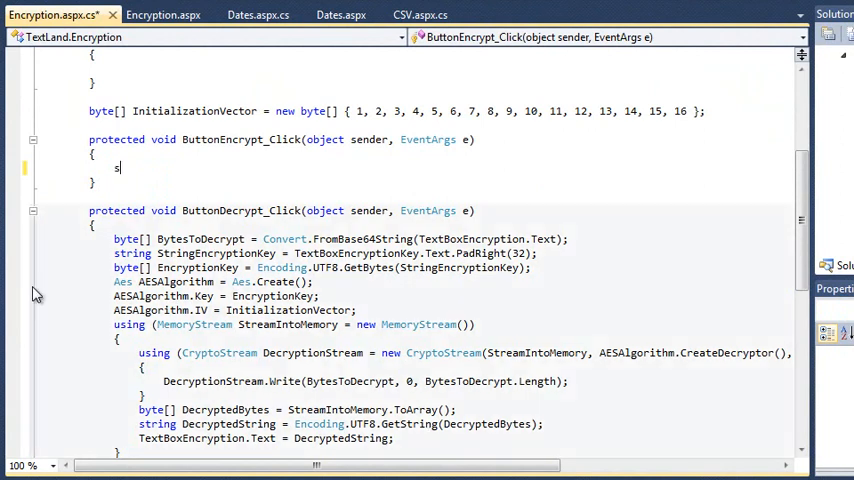
text(string StringEncryptionKey = TextBoxEncryptionKey.Text.PadRight(32);)
text(byte[)
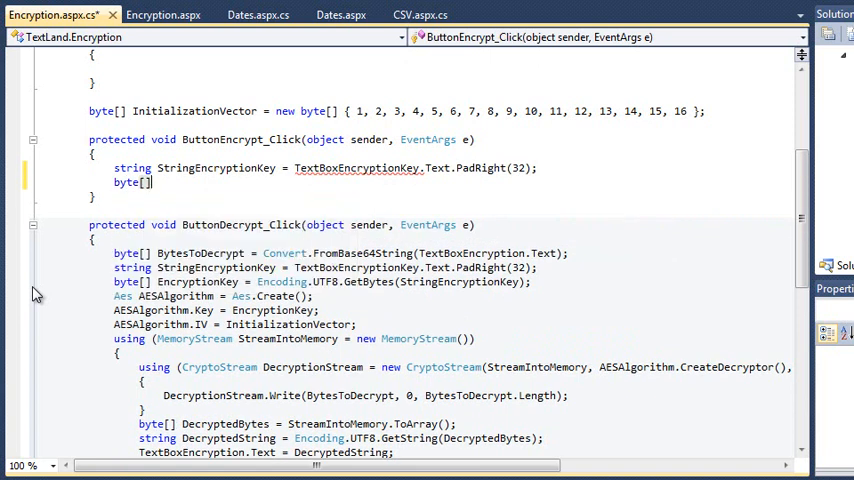
text(EncryptionKey)
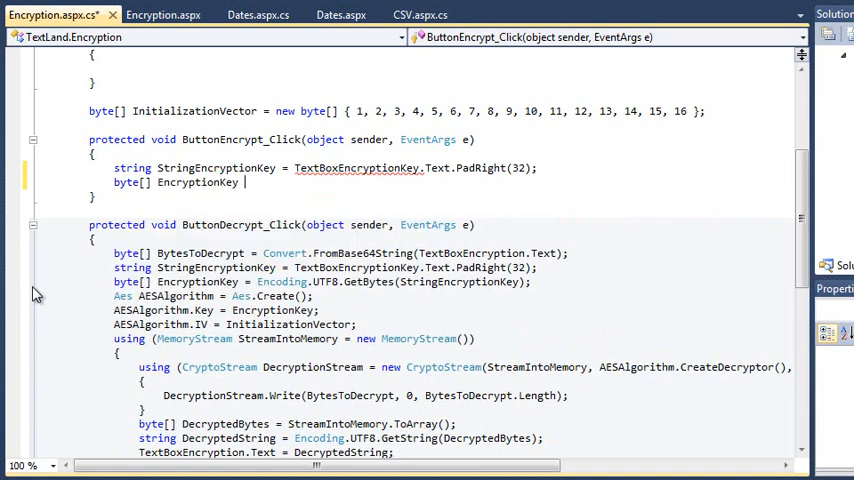
text(Encoding.UTF8.GetBytes()
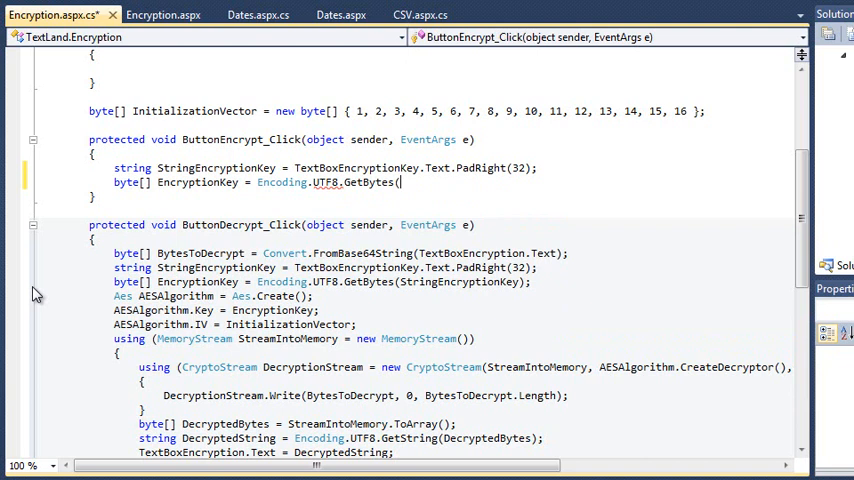
text(StringEncryptionKey);)
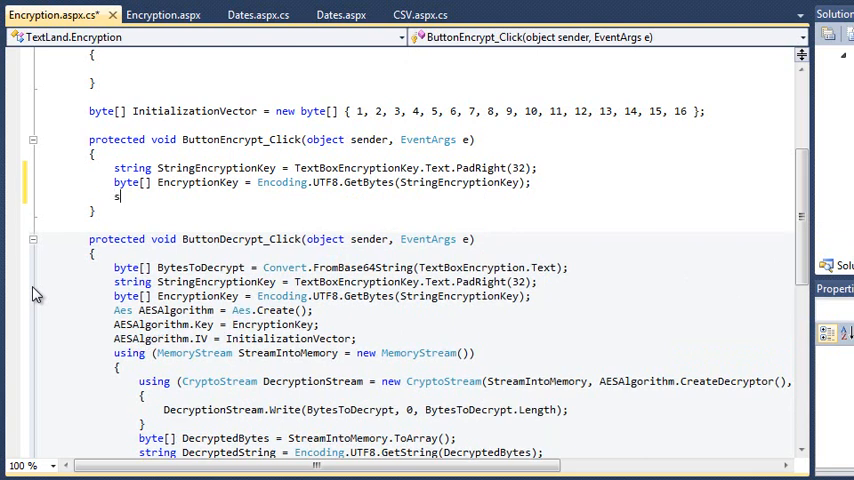
- Declare string EncryptedString from EncryptionLibrary.EncryptionFunctions.EncryptString with the TextBoxEncryption text and key
text(string Encryp)
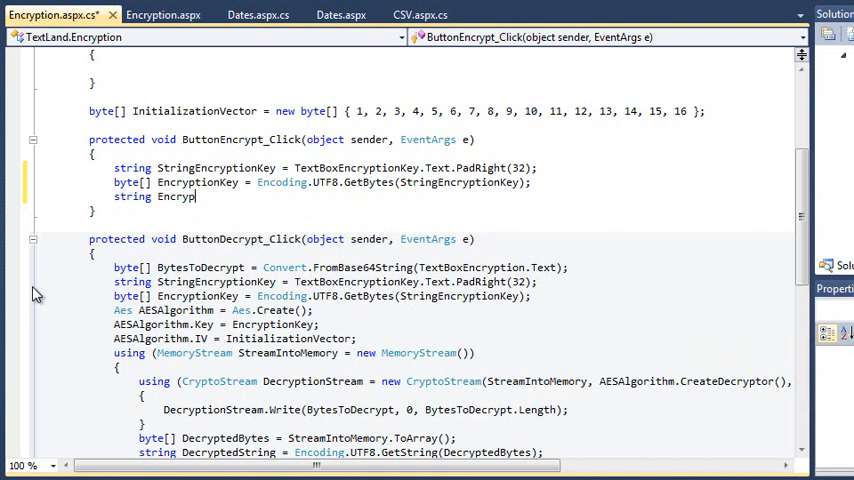
text(tedString)
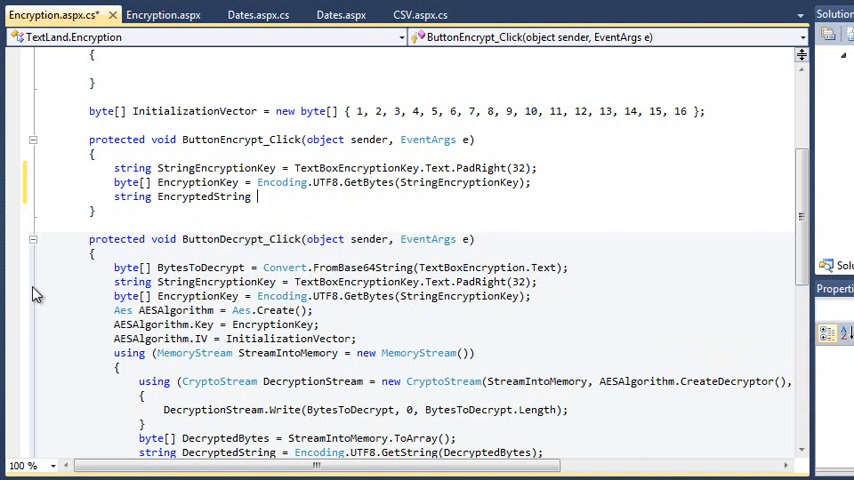
text(EncryptionLibrary.)
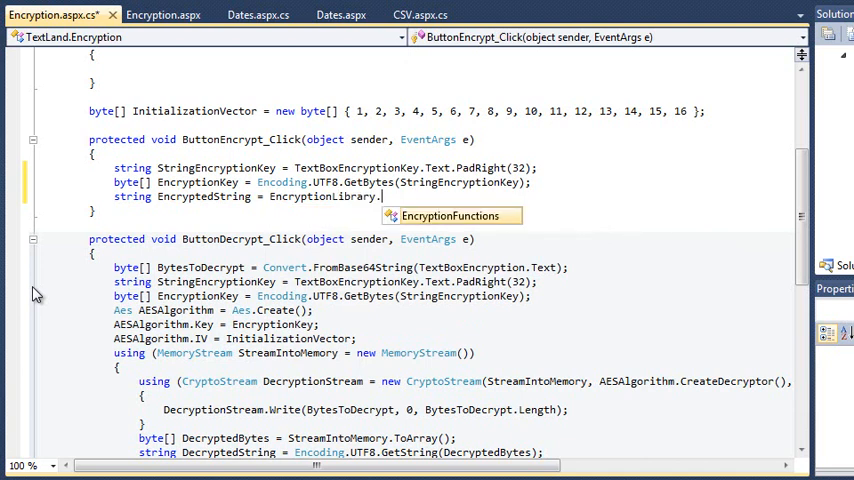
mouse_move(450, 216)
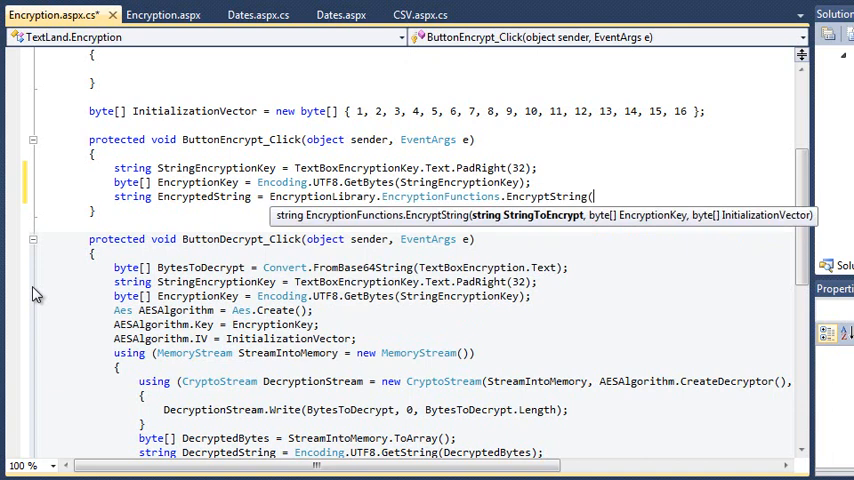
text(Textboxe)
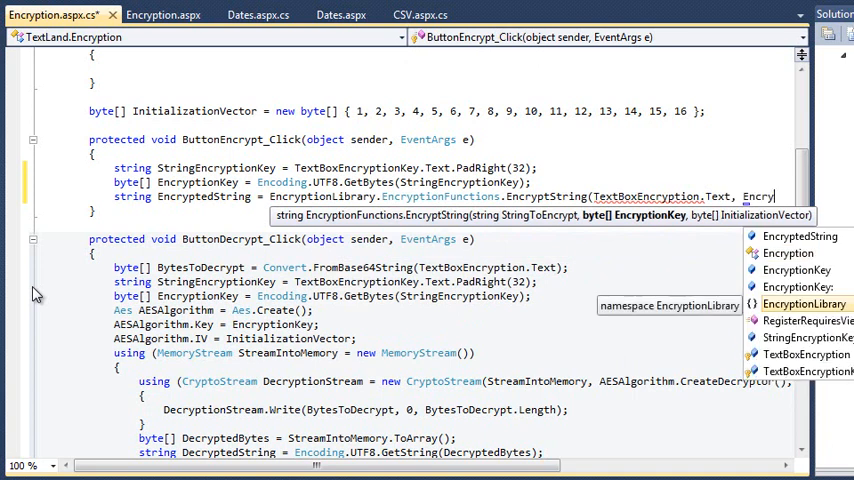
text(Initi)
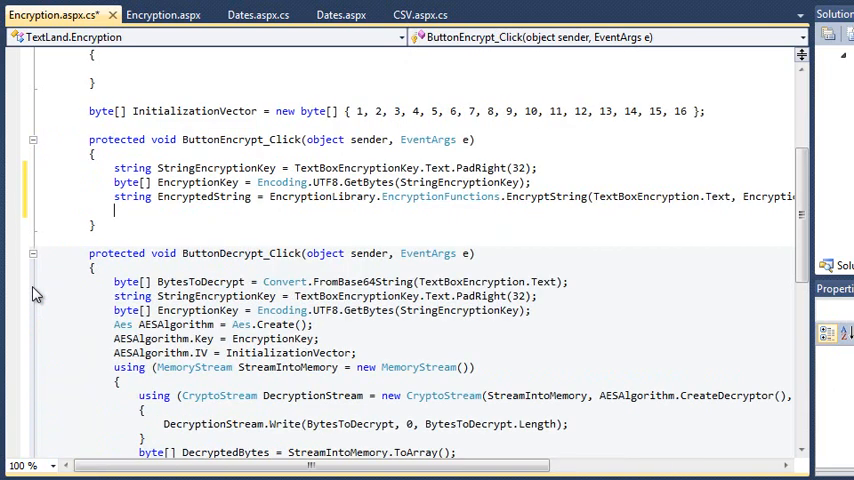
- Add the line TextBoxEncryption.Text = EncryptedString; to finish the handler
text(Textboxe)
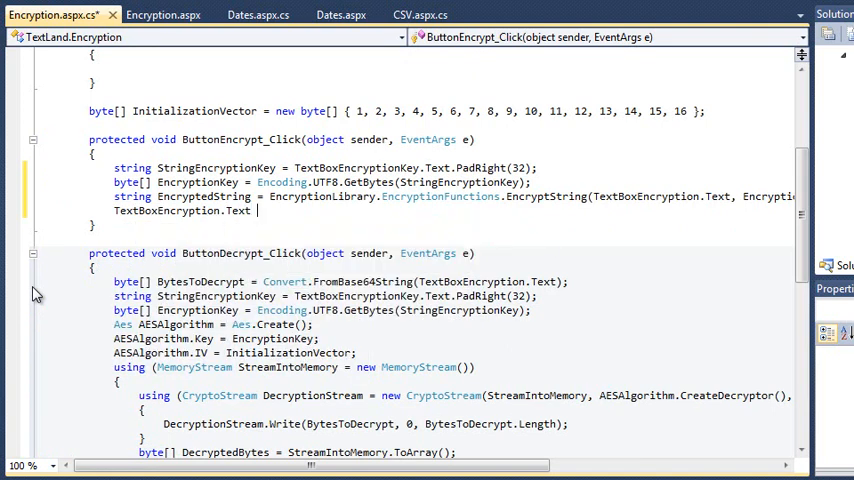
text(EncryptedString;)
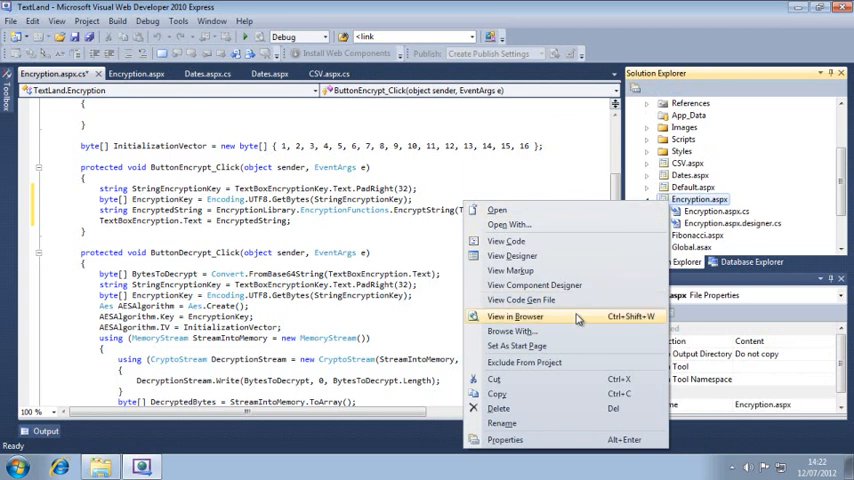
- View Encryption.aspx in the browser
click(515, 316)
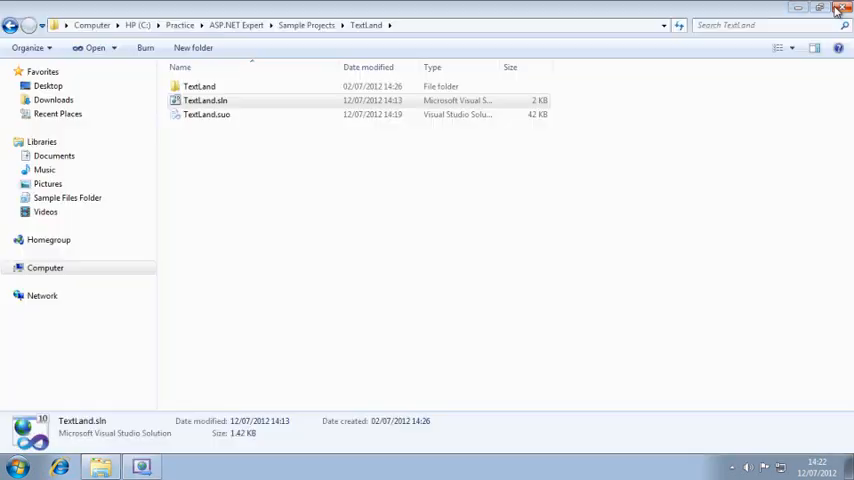
- Close the TextLand Explorer window
click(843, 8)
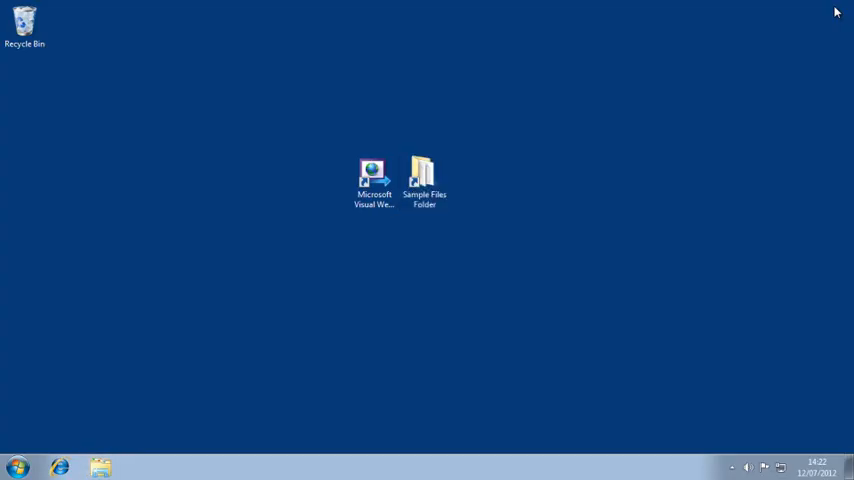